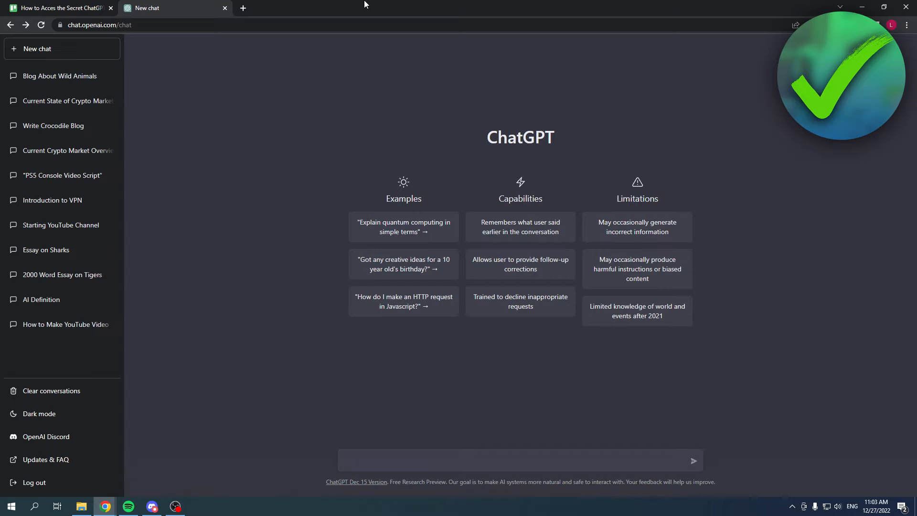
Step: Focus the empty ChatGPT message box on the new chat page
{"action": "left_click", "coordinate": [520, 461]}
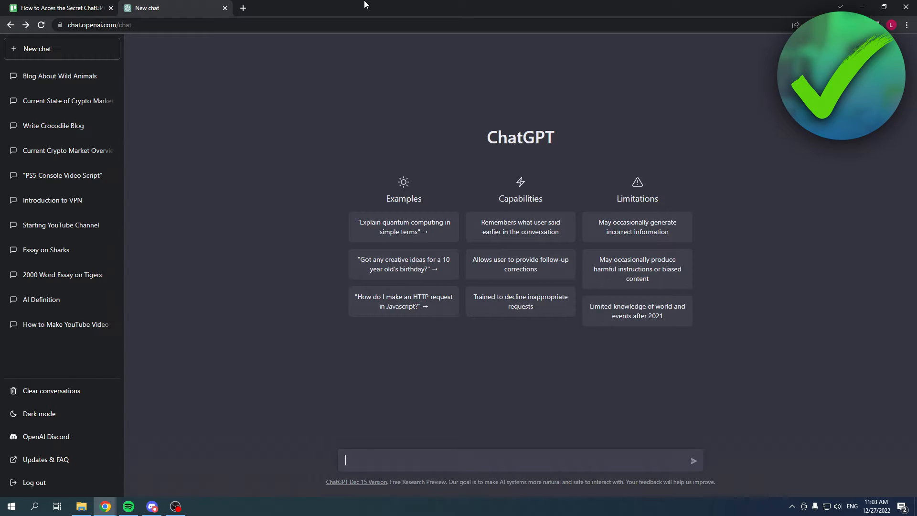
{"action": "mouse_move", "coordinate": [342, 75]}
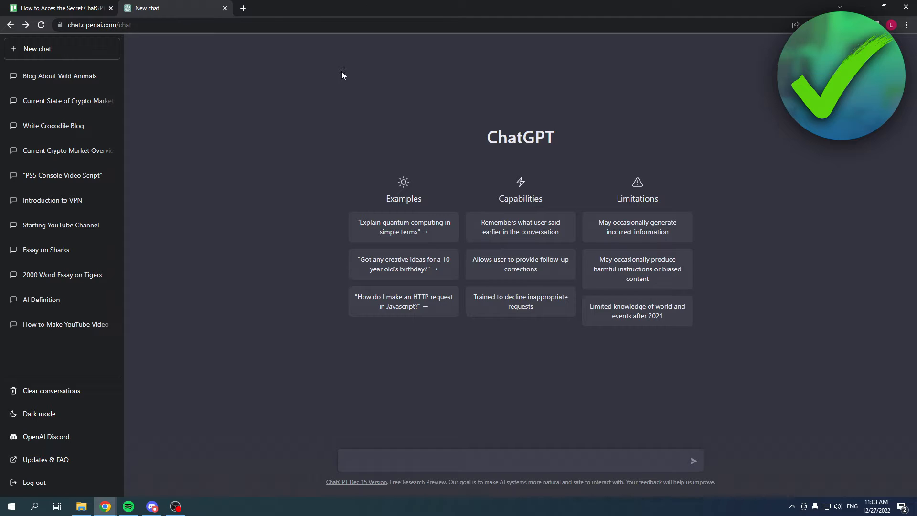
{"action": "mouse_move", "coordinate": [381, 90]}
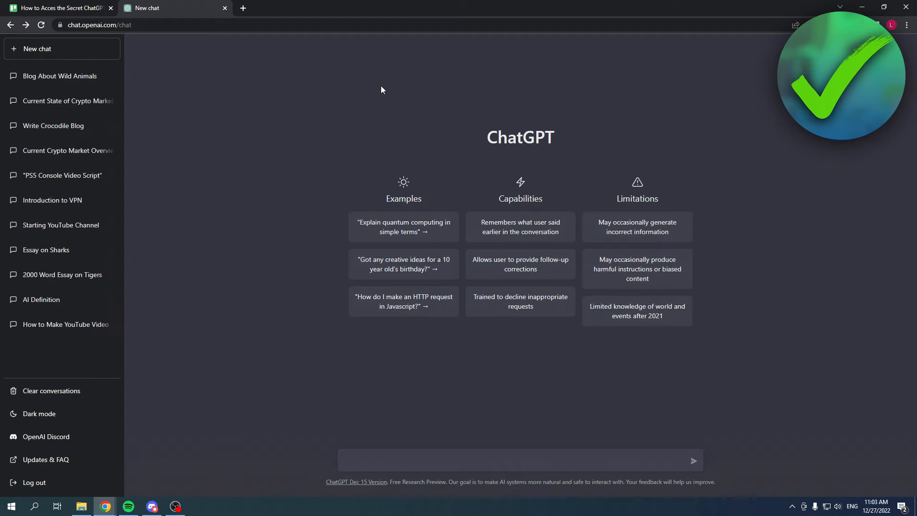
{"action": "left_click", "coordinate": [520, 461]}
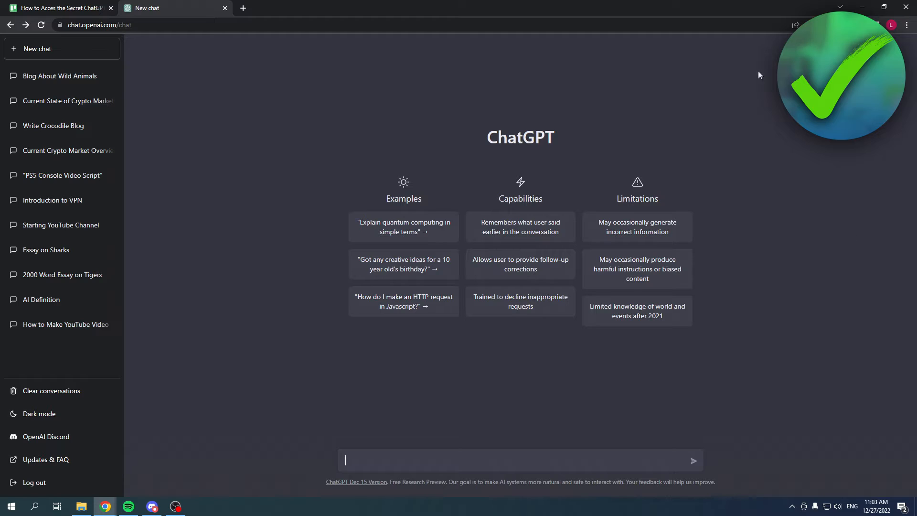
{"action": "mouse_move", "coordinate": [310, 217]}
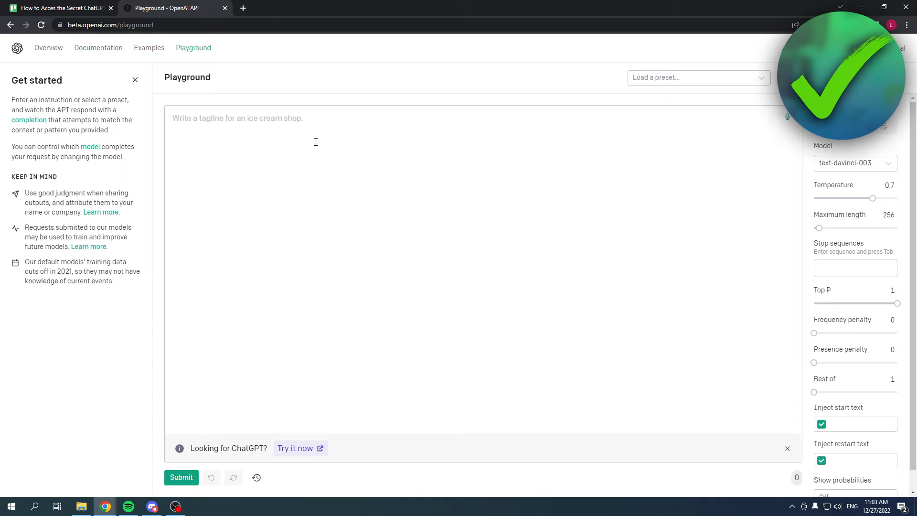
{"action": "mouse_move", "coordinate": [348, 96]}
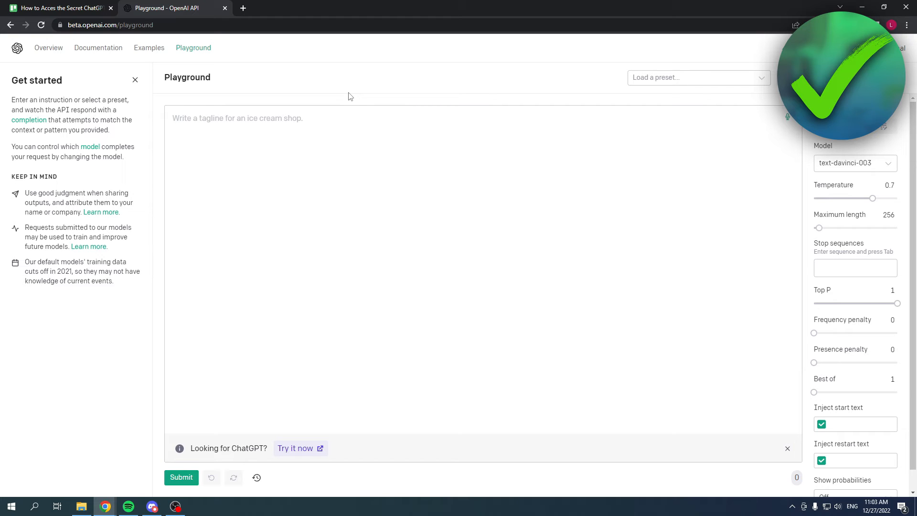
{"action": "double_click", "coordinate": [822, 146]}
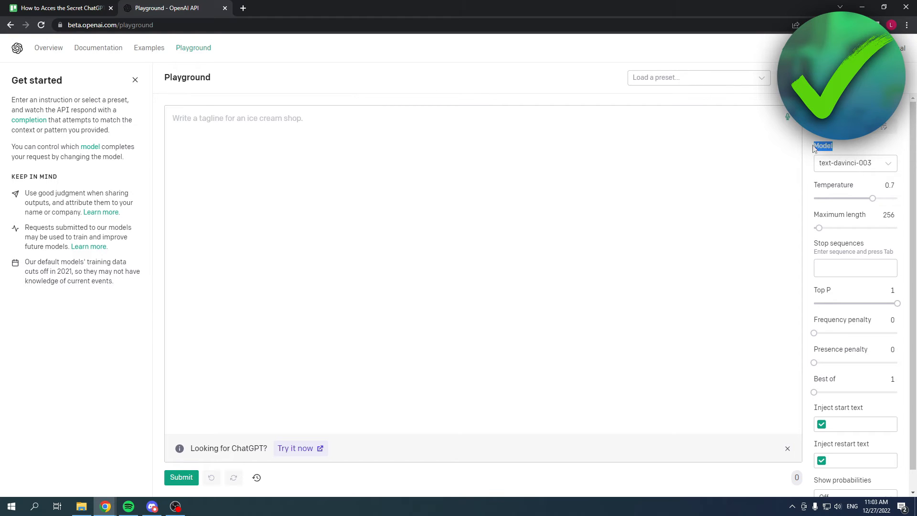
Step: Open the Playground Model dropdown listing GPT-3 and Codex models
{"action": "left_click", "coordinate": [854, 163]}
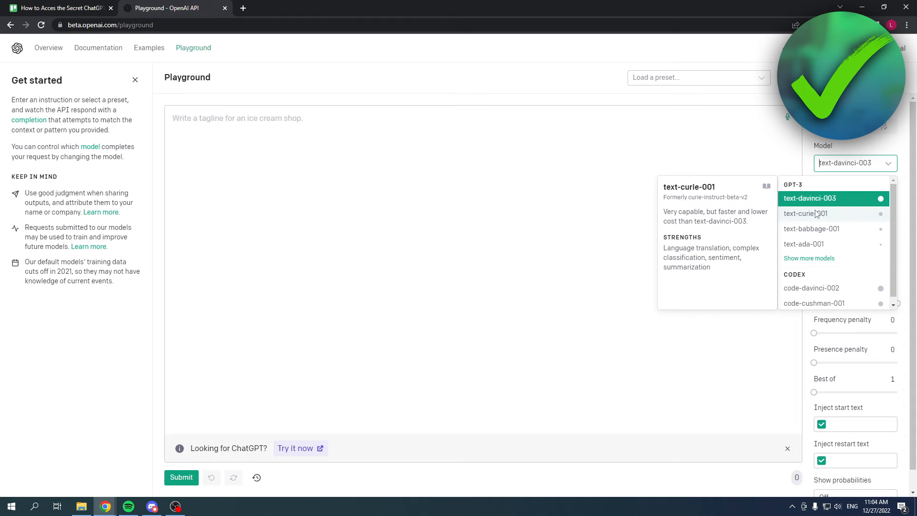
{"action": "mouse_move", "coordinate": [812, 229]}
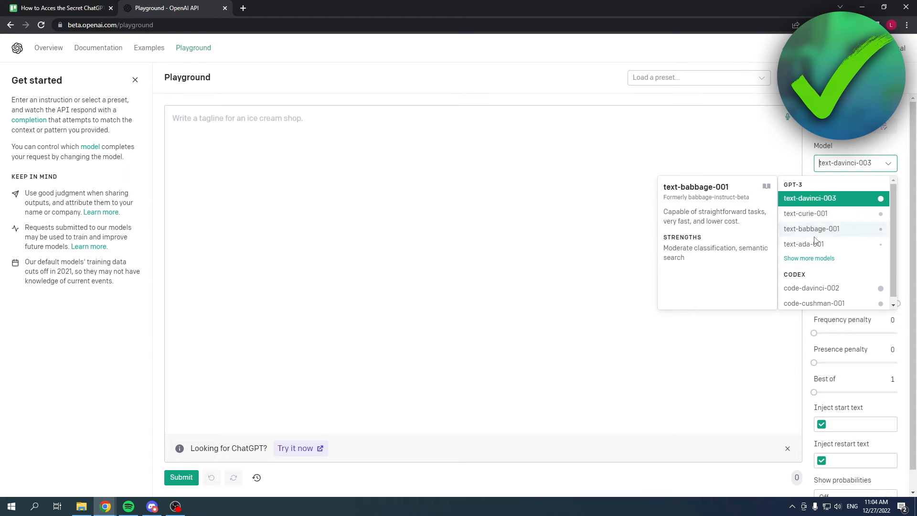
{"action": "mouse_move", "coordinate": [803, 244]}
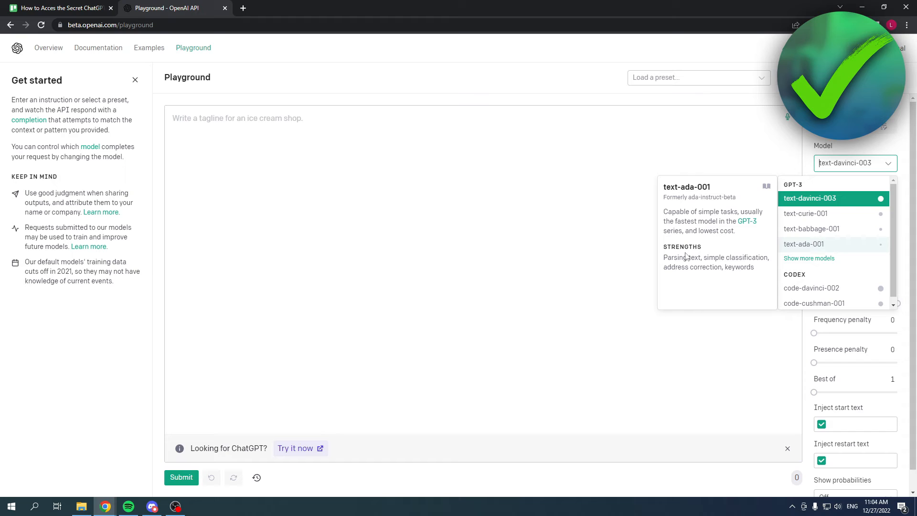
{"action": "mouse_move", "coordinate": [649, 216]}
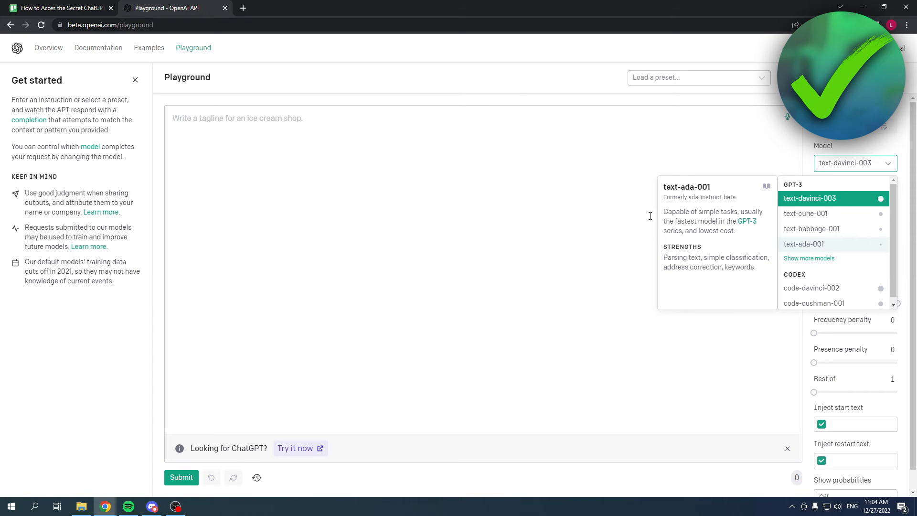
{"action": "mouse_move", "coordinate": [812, 243]}
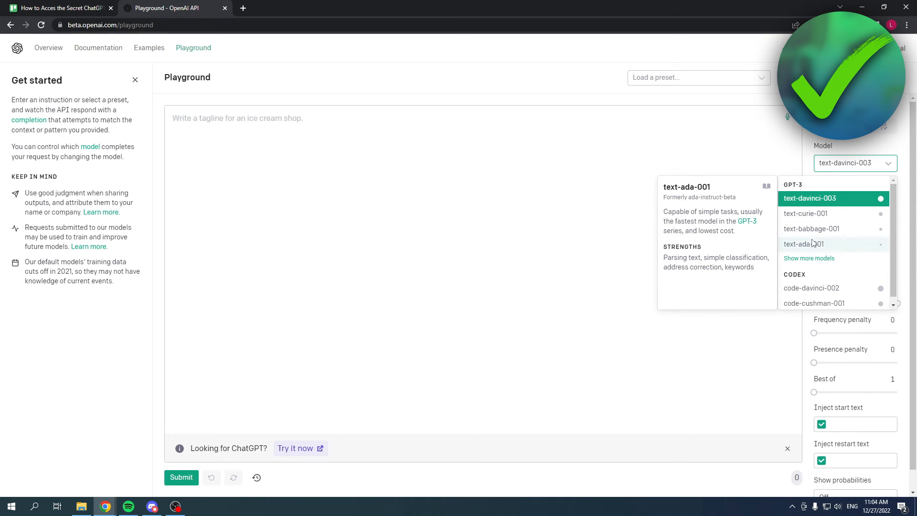
{"action": "mouse_move", "coordinate": [806, 214]}
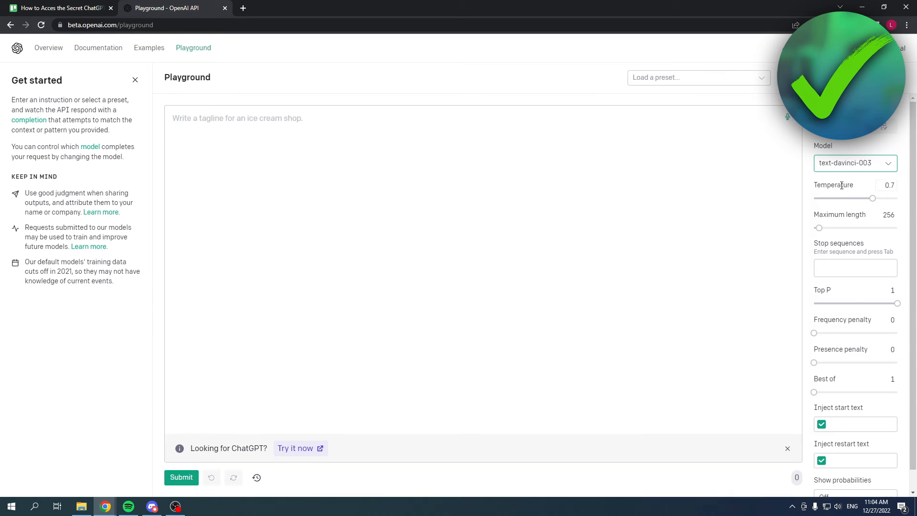
{"action": "mouse_move", "coordinate": [839, 214]}
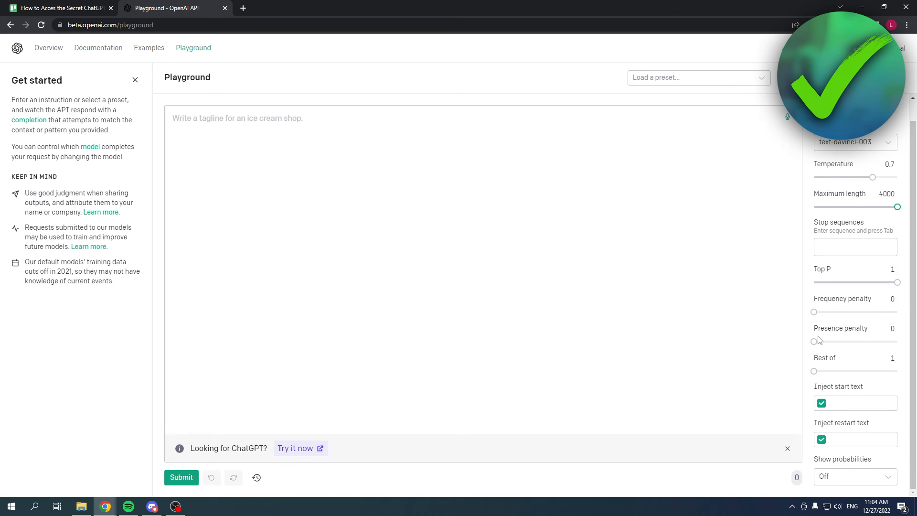
{"action": "mouse_move", "coordinate": [855, 371]}
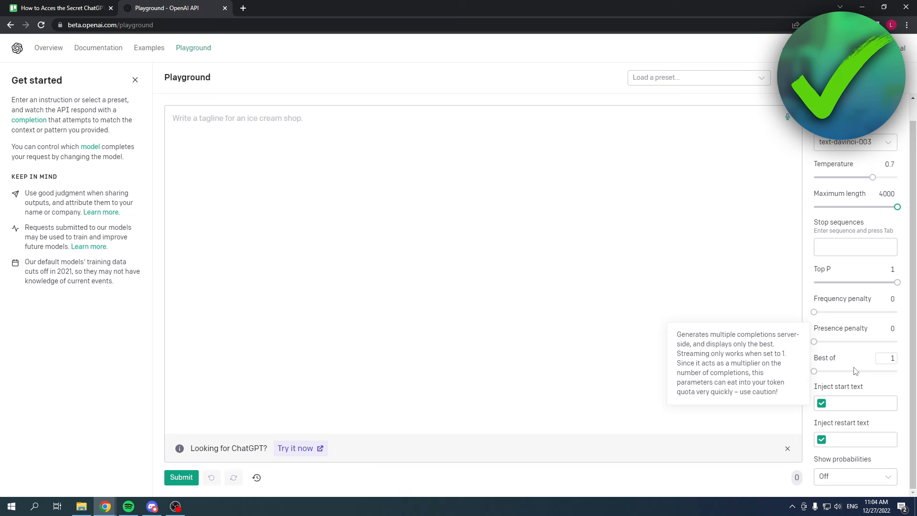
{"action": "mouse_move", "coordinate": [841, 362]}
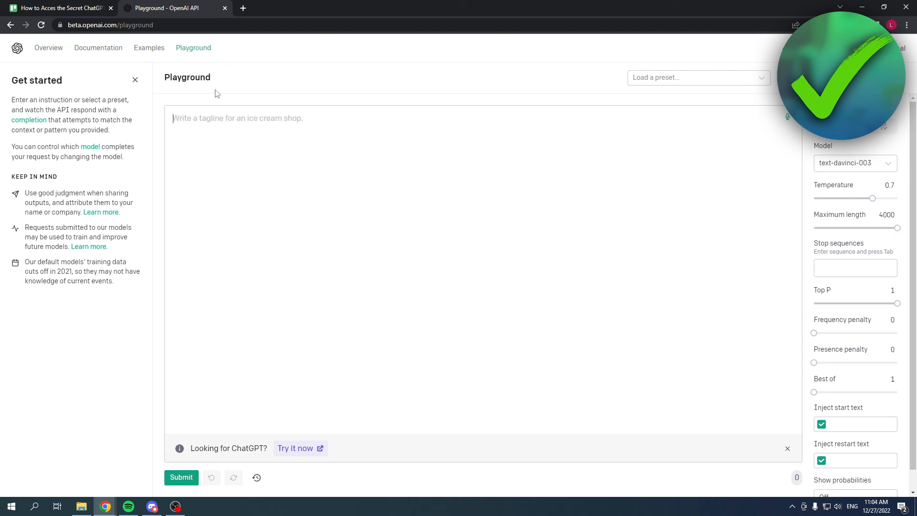
{"action": "mouse_move", "coordinate": [224, 118]}
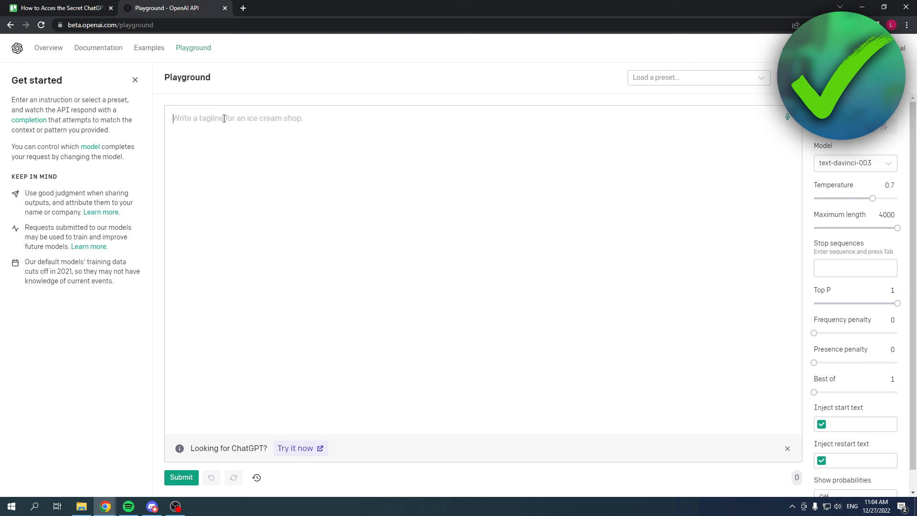
{"action": "mouse_move", "coordinate": [316, 89]}
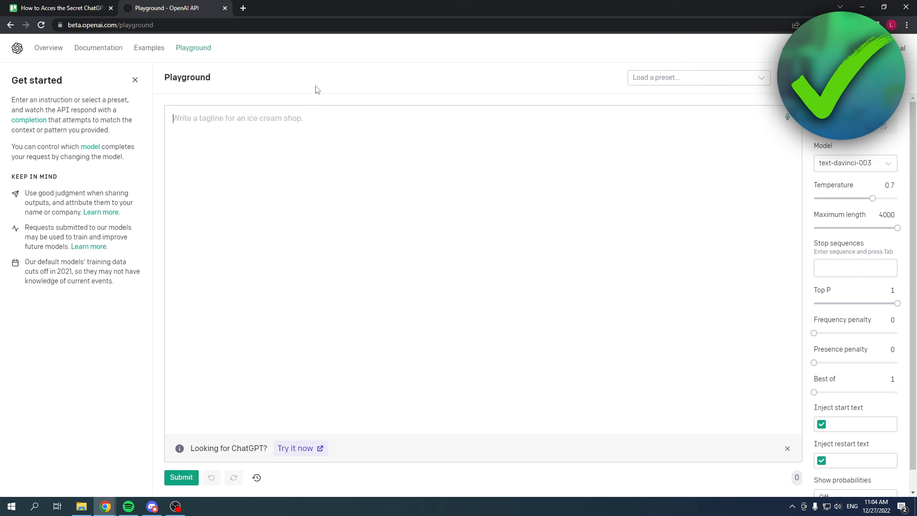